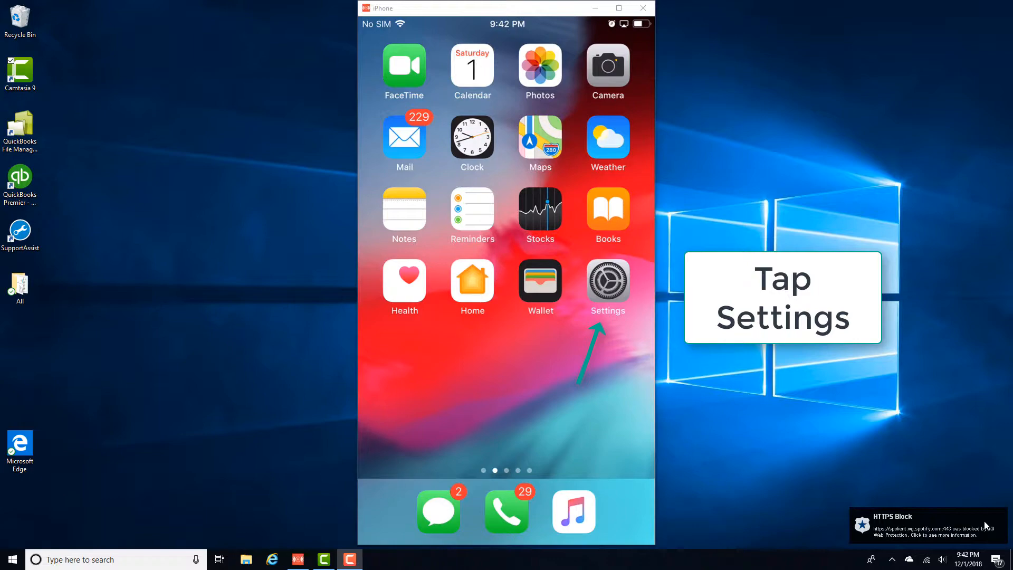
# - Launch the Settings app from the iPhone home screen
pyautogui.click(607, 281)
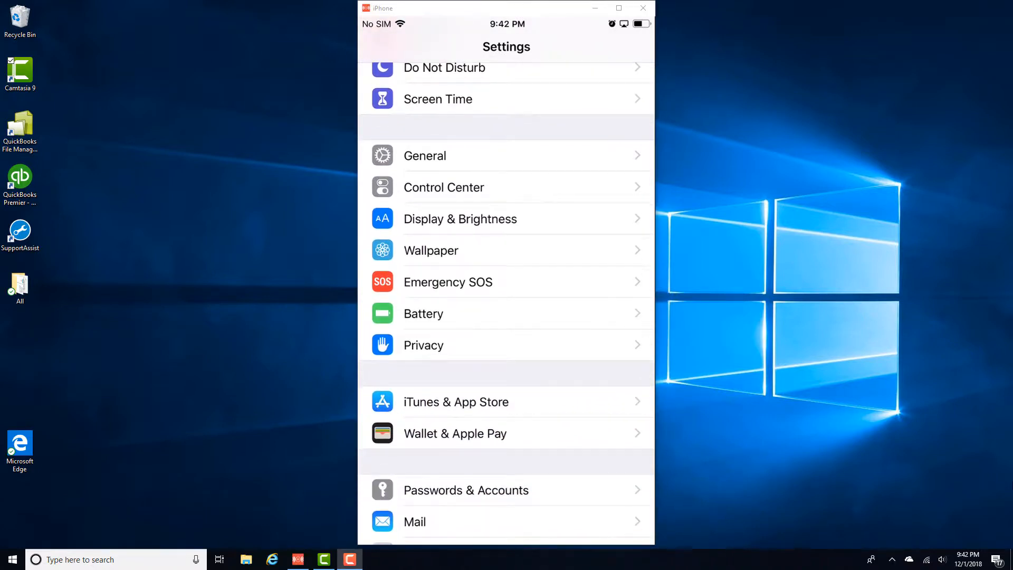
pyautogui.scroll(-3)
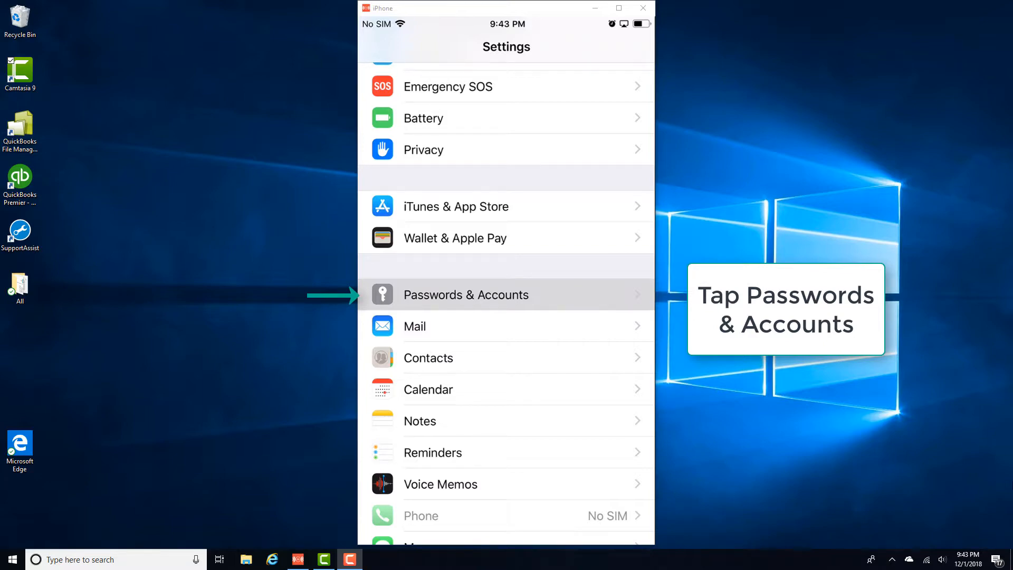
# - Go into Passwords & Accounts and switch AutoFill Passwords off
pyautogui.click(465, 294)
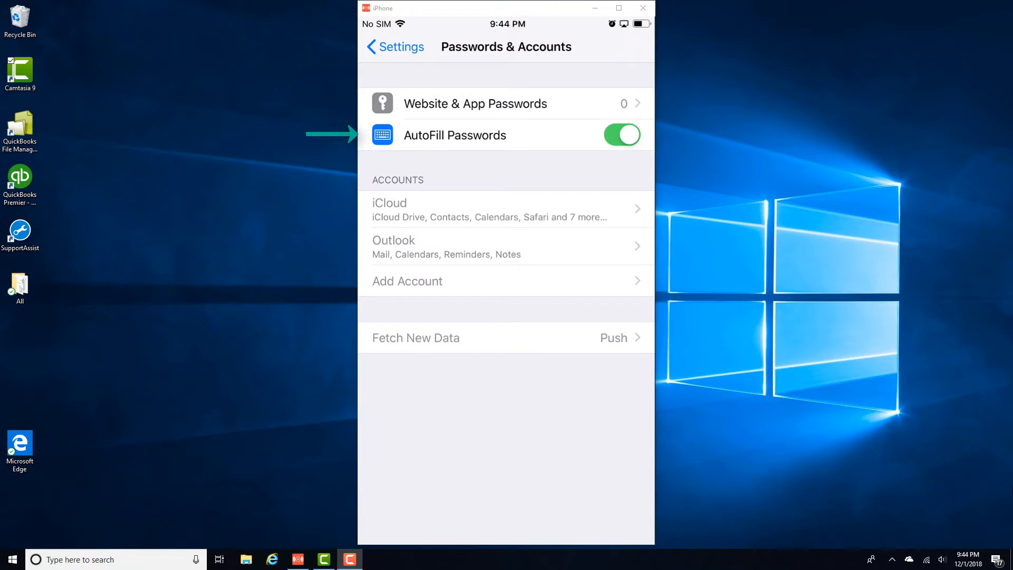
pyautogui.click(622, 135)
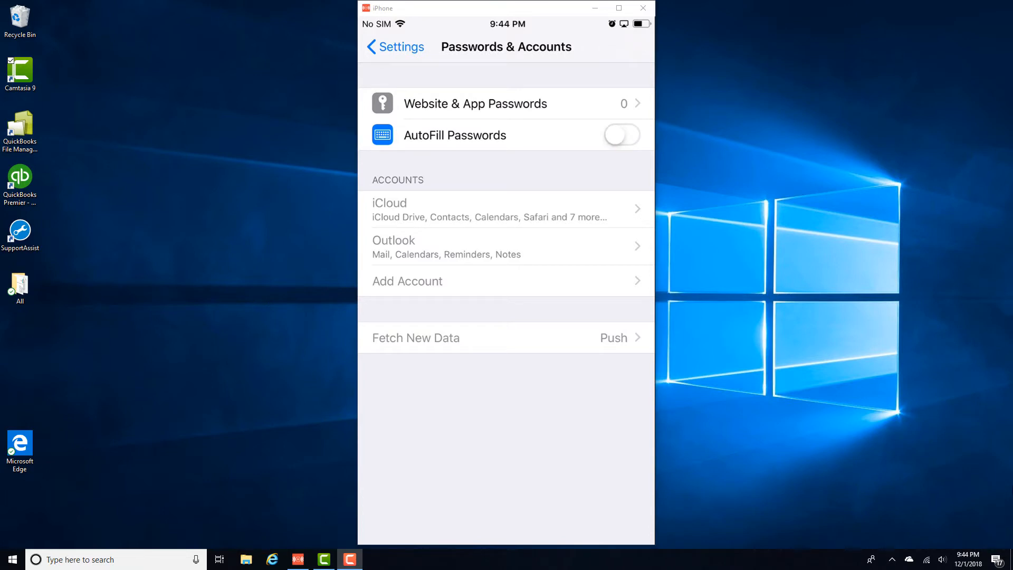